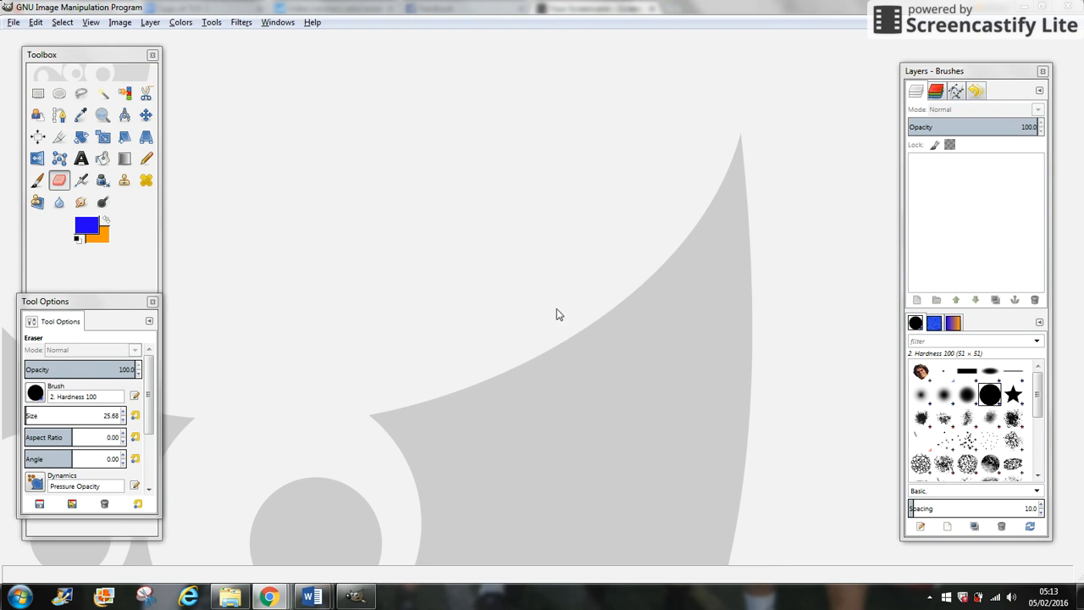
{"action": "mouse_move", "coordinate": [11, 25]}
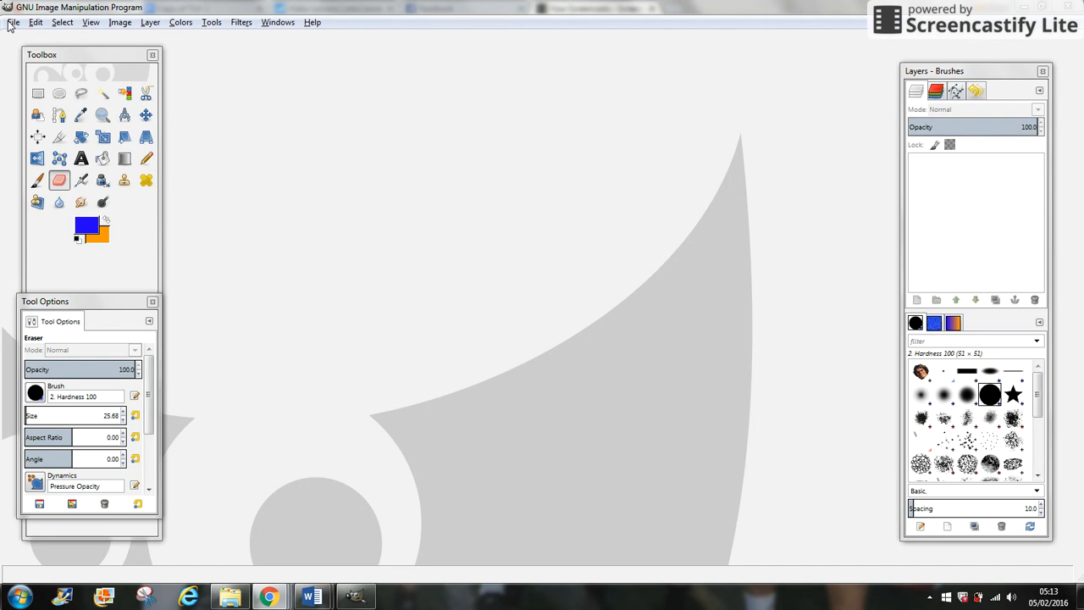
Open the guard photo, with the robin photo added as a layer above it.
{"action": "left_click", "coordinate": [13, 22]}
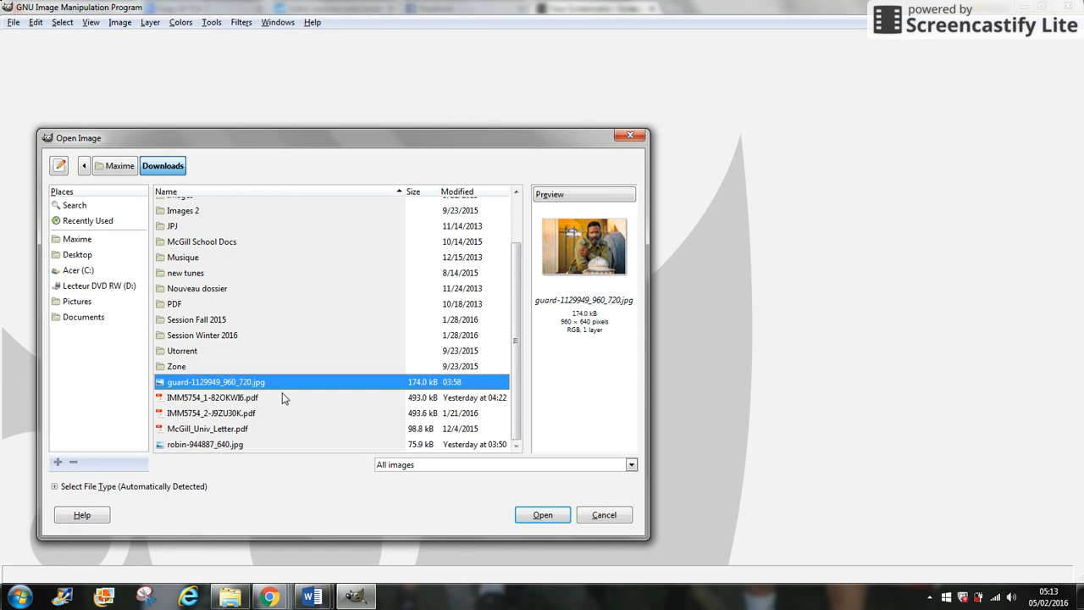
{"action": "left_click", "coordinate": [542, 514]}
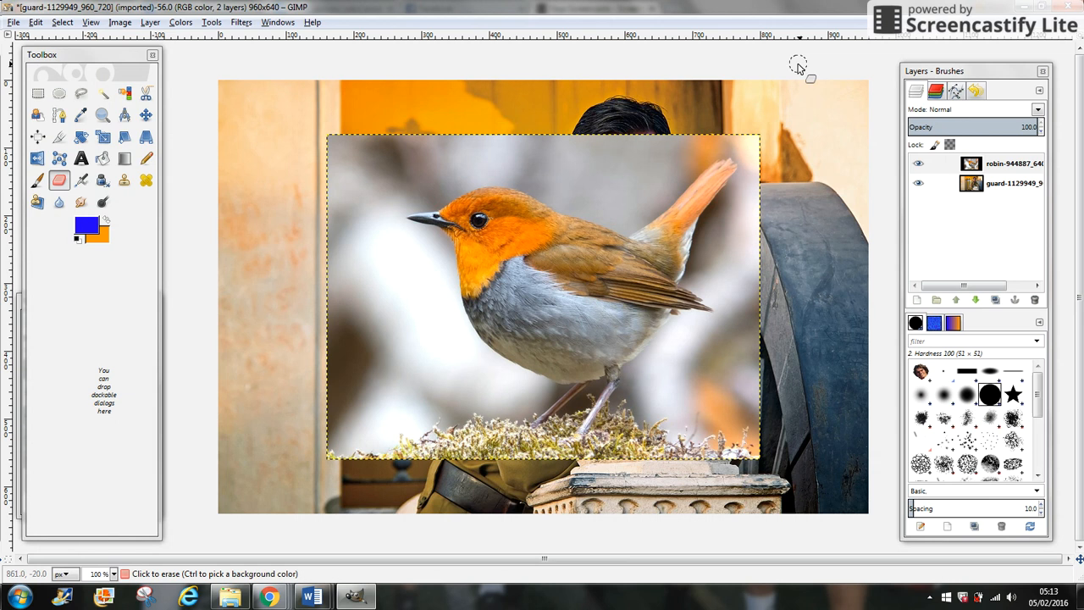
Hide the guard photo layer using its eye icon in the Layers panel.
{"action": "left_click", "coordinate": [918, 184]}
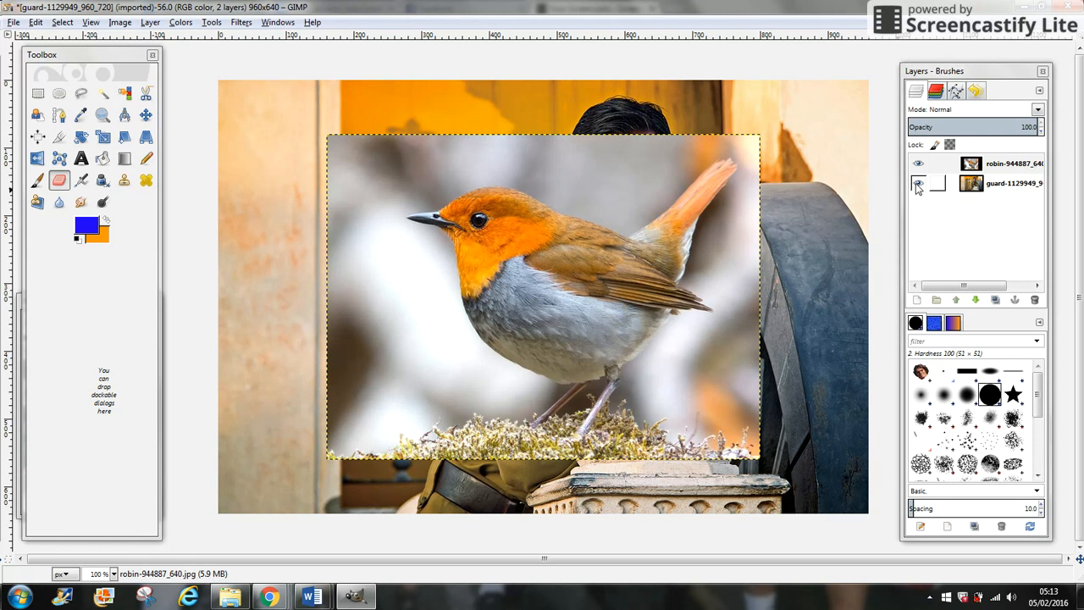
{"action": "left_click", "coordinate": [918, 183]}
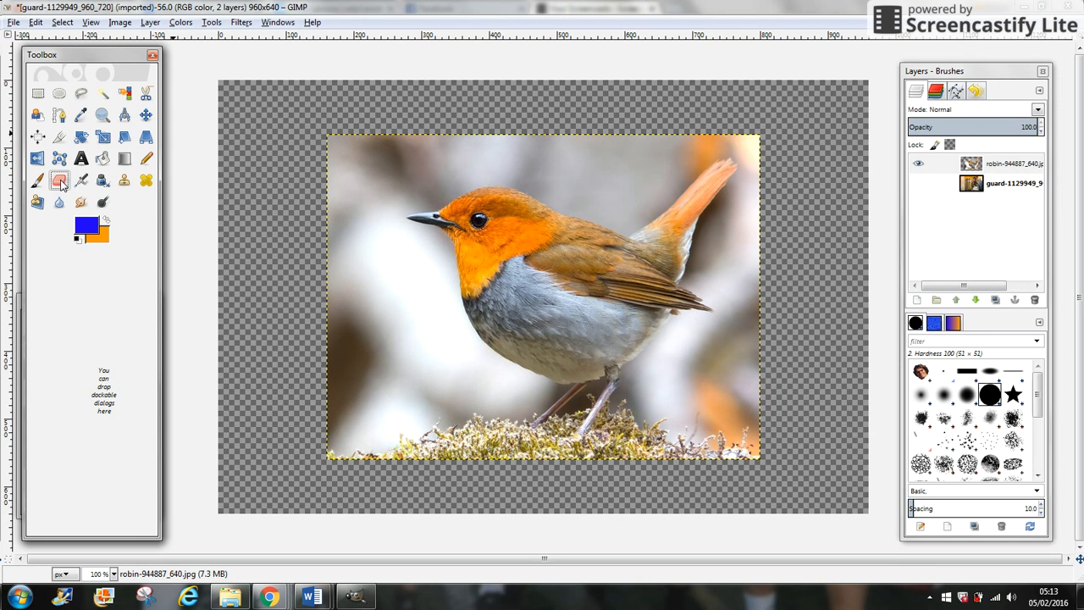
Erase the background left, below, right and above the robin with a size-100 Eraser.
{"action": "left_click", "coordinate": [59, 180]}
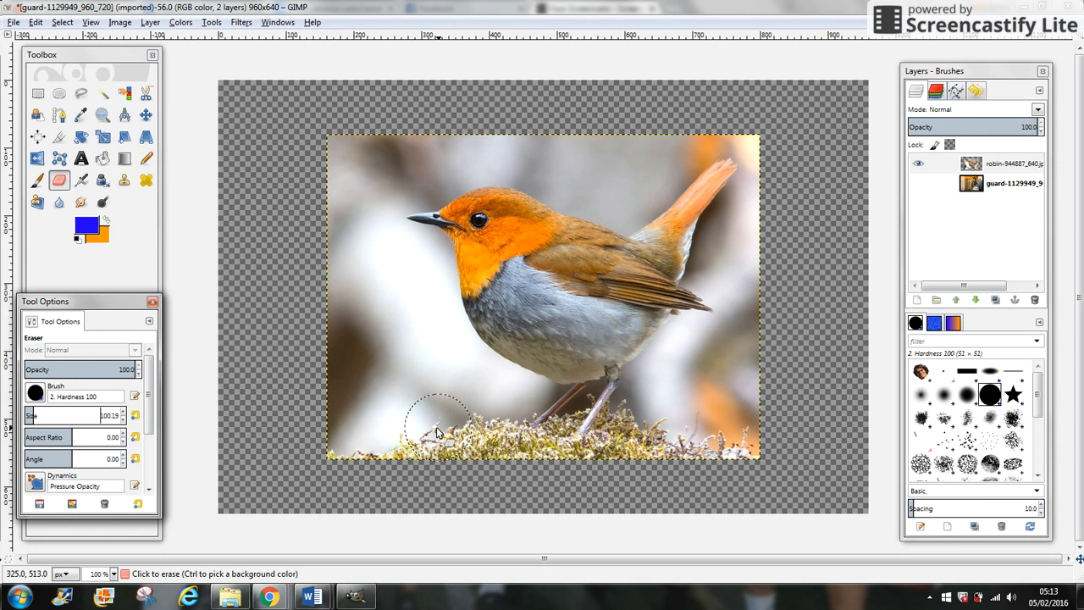
{"action": "left_click_drag", "start_coordinate": [440, 423], "coordinate": [597, 483]}
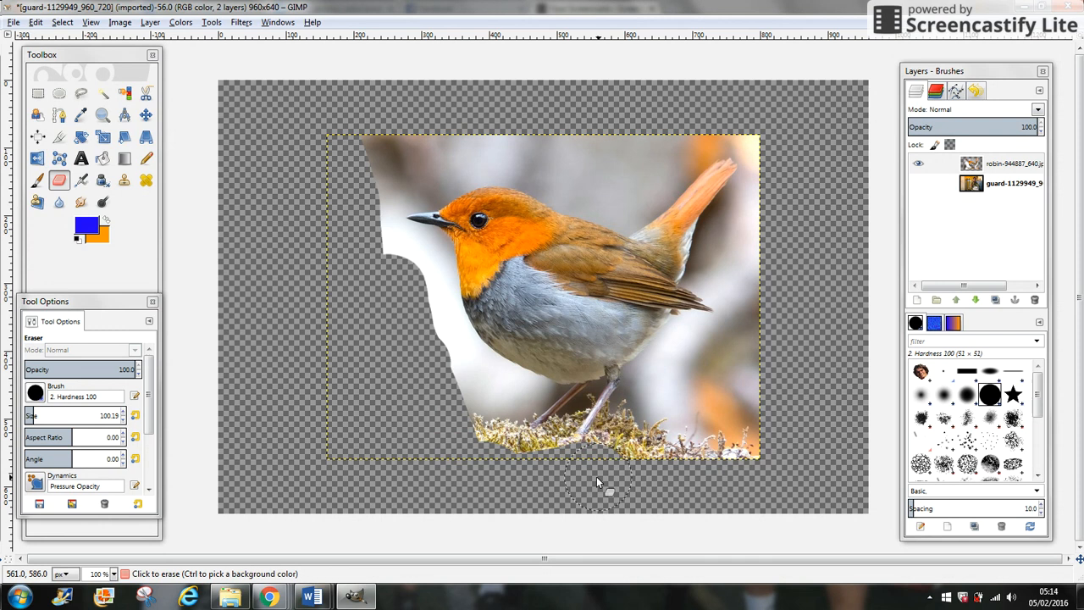
{"action": "left_click_drag", "start_coordinate": [608, 490], "coordinate": [777, 184]}
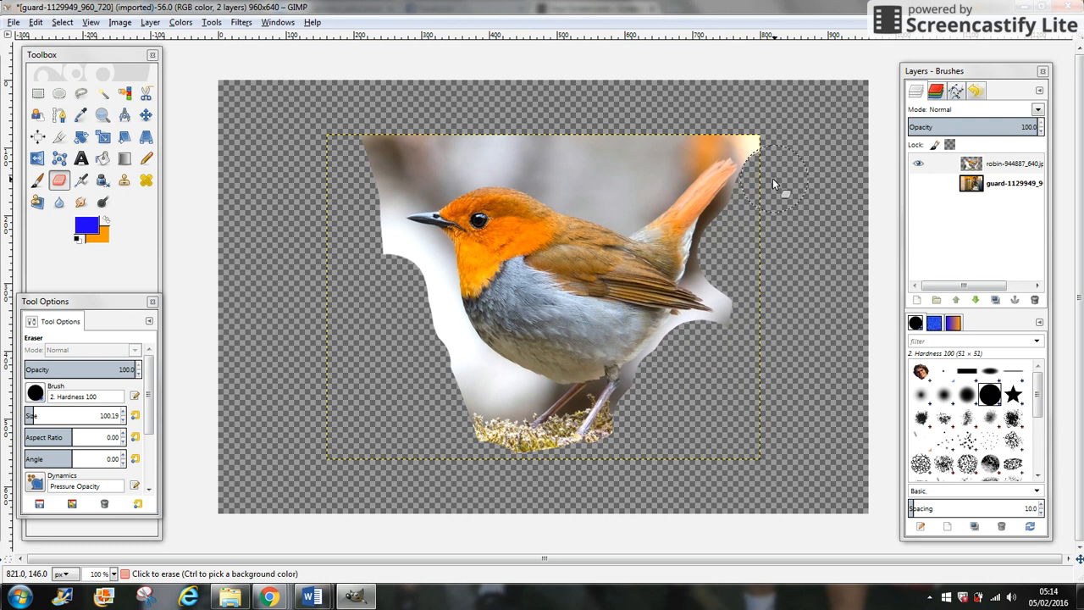
{"action": "left_click_drag", "start_coordinate": [770, 182], "coordinate": [618, 184]}
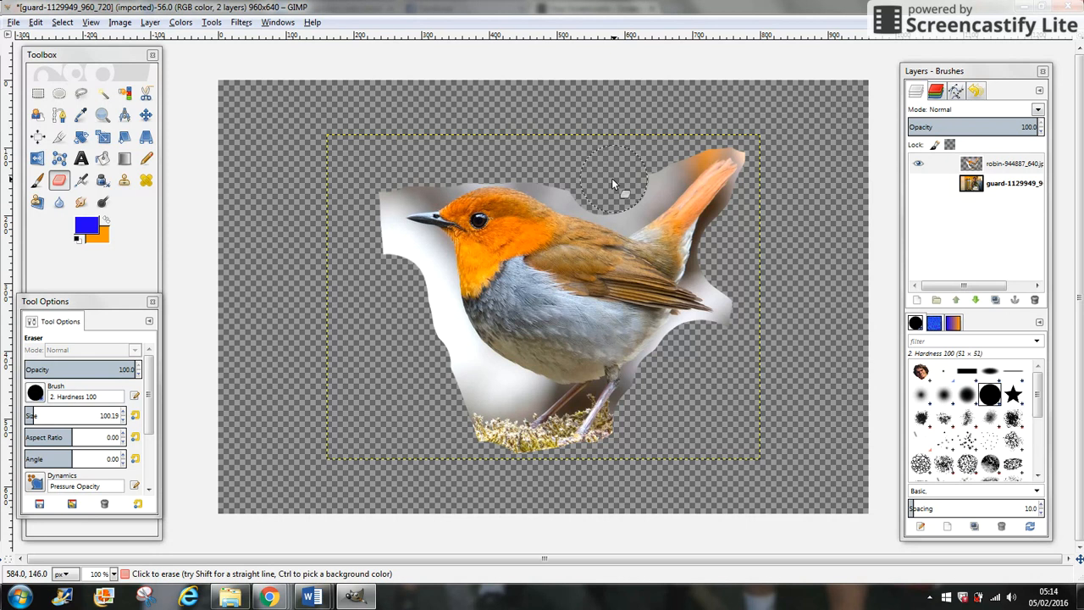
{"action": "left_click_drag", "start_coordinate": [614, 182], "coordinate": [411, 271]}
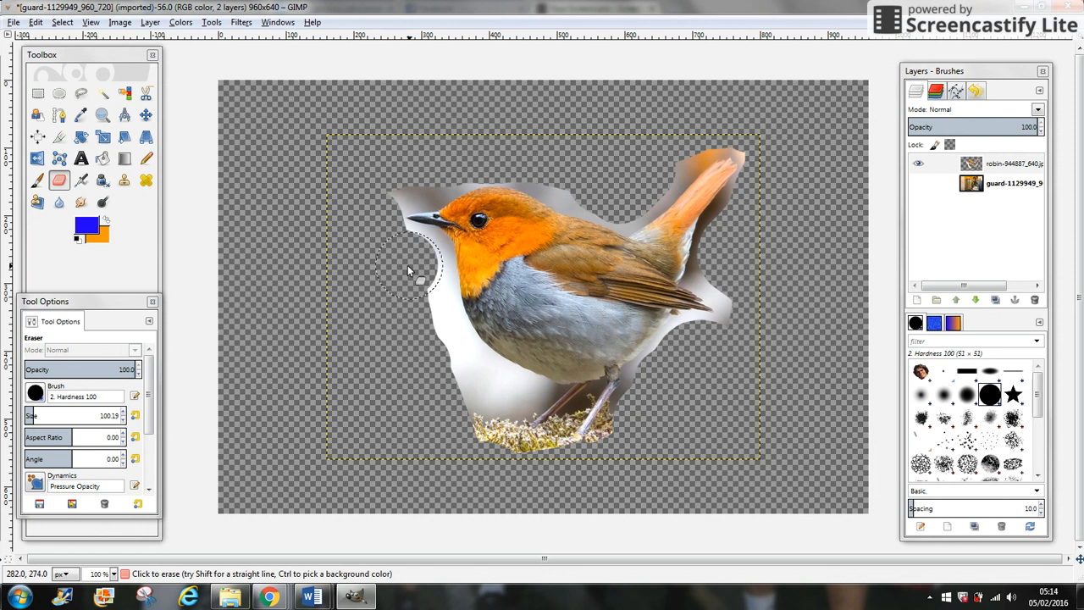
{"action": "left_click_drag", "start_coordinate": [411, 267], "coordinate": [491, 432]}
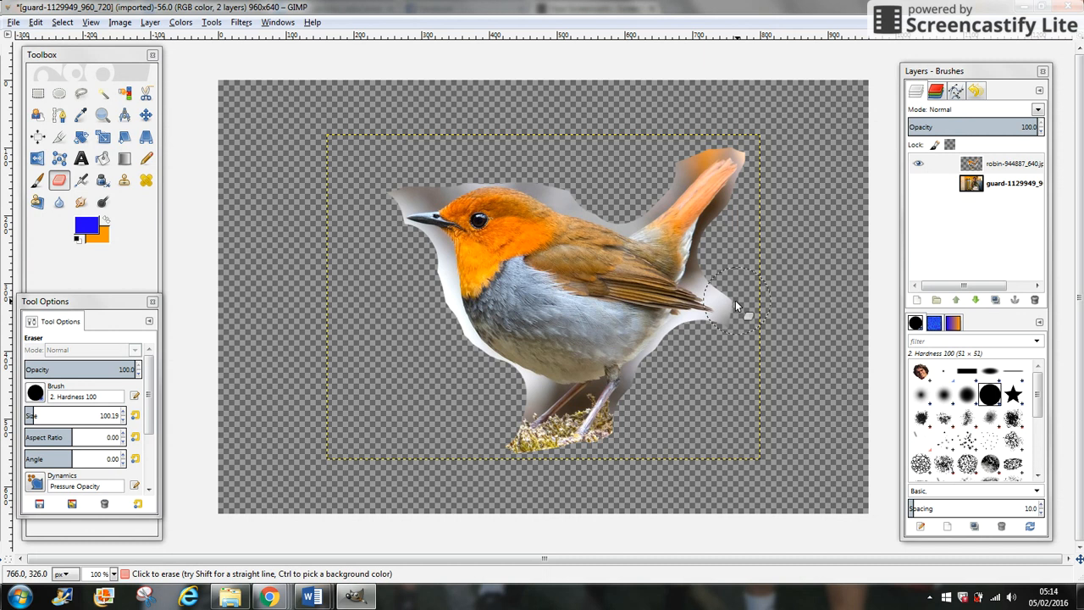
Erase the perch and leftover edges around the robin's wing, beak, breast and tail.
{"action": "left_click_drag", "start_coordinate": [745, 304], "coordinate": [677, 381]}
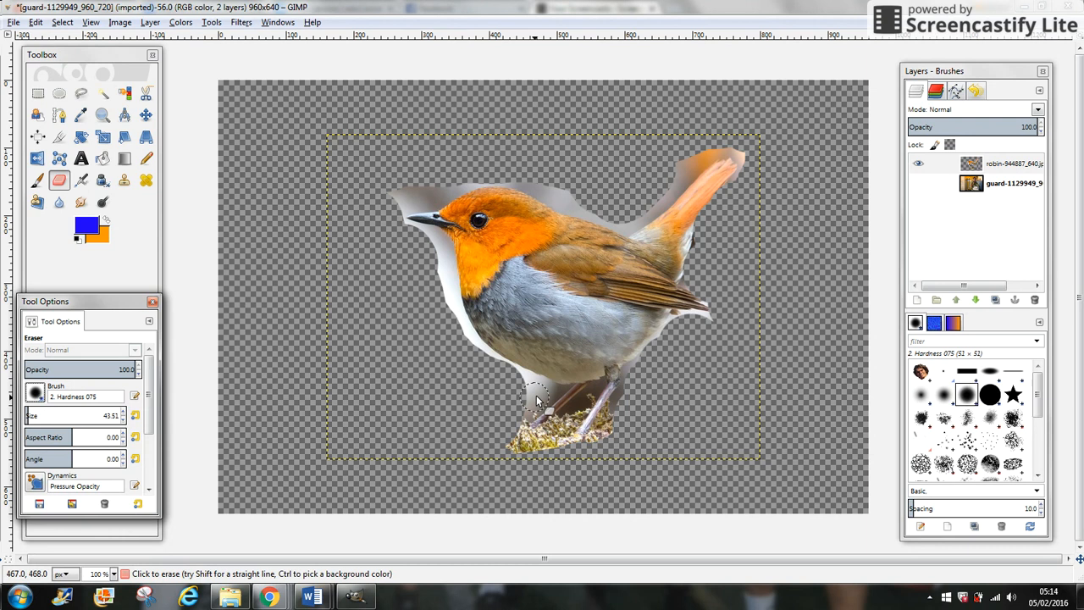
{"action": "left_click_drag", "start_coordinate": [533, 398], "coordinate": [393, 190]}
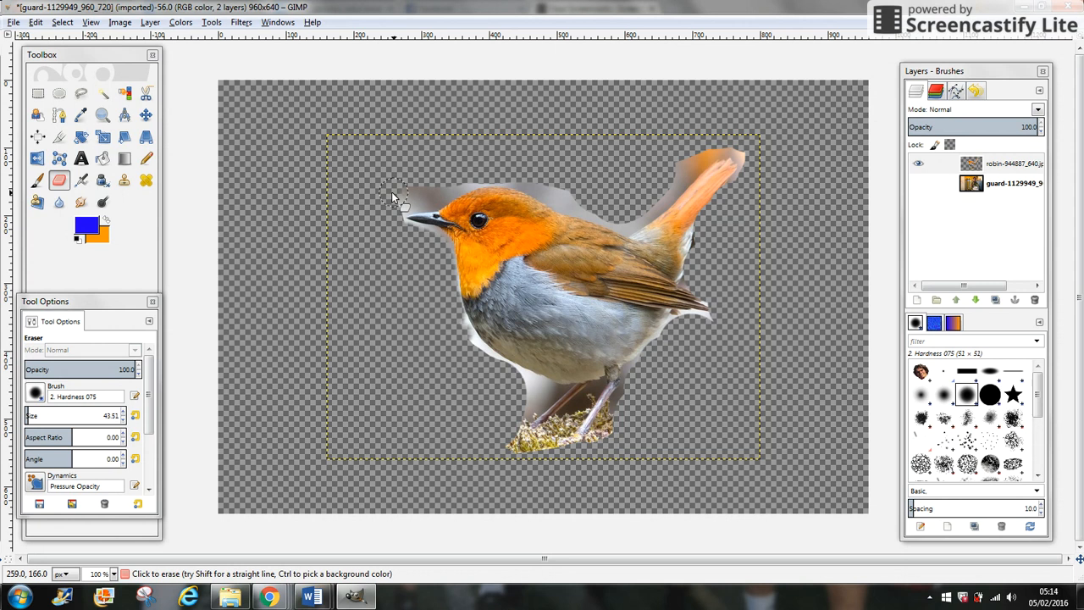
{"action": "left_click_drag", "start_coordinate": [414, 195], "coordinate": [470, 351]}
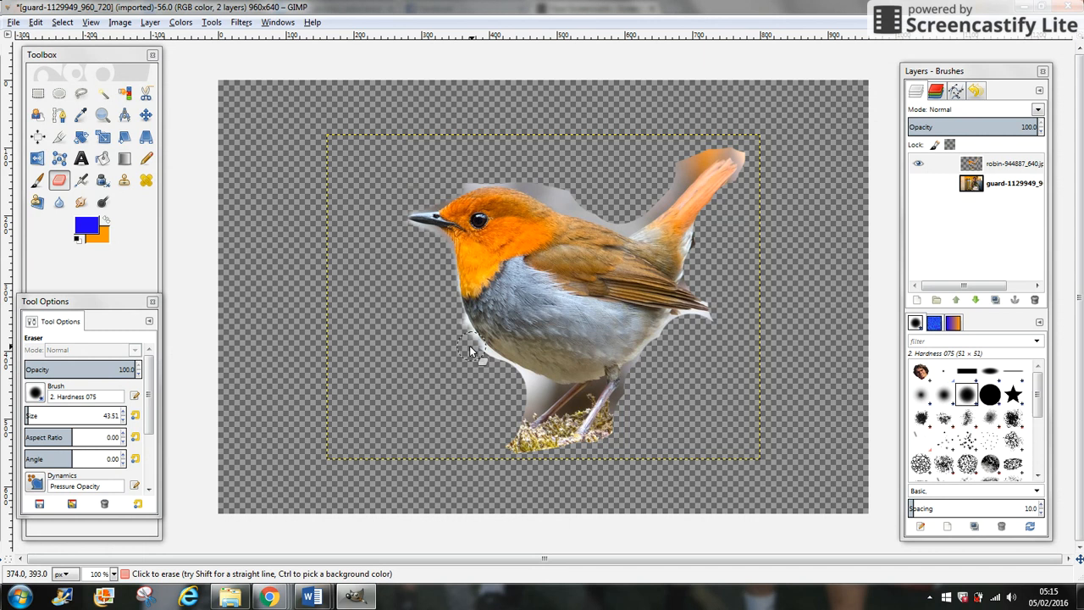
{"action": "left_click_drag", "start_coordinate": [470, 351], "coordinate": [537, 445]}
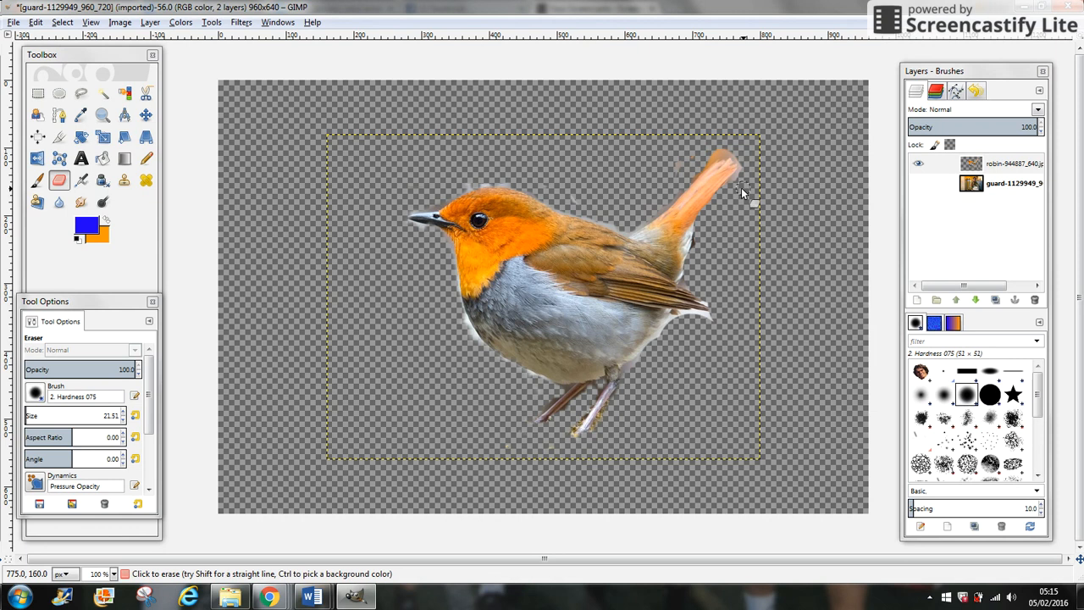
{"action": "left_click_drag", "start_coordinate": [737, 191], "coordinate": [639, 372]}
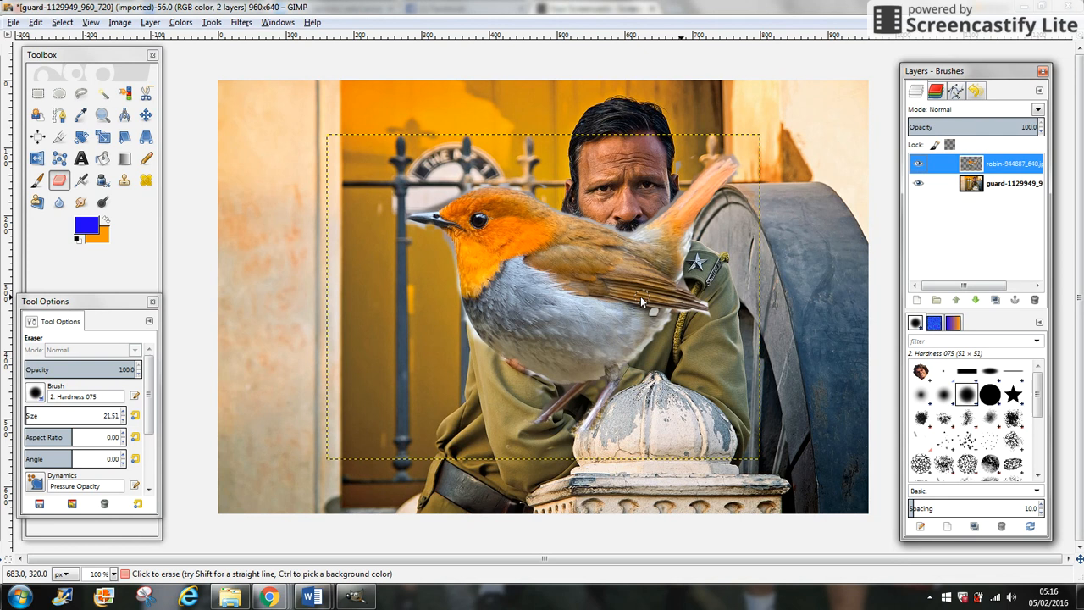
{"action": "mouse_move", "coordinate": [37, 159]}
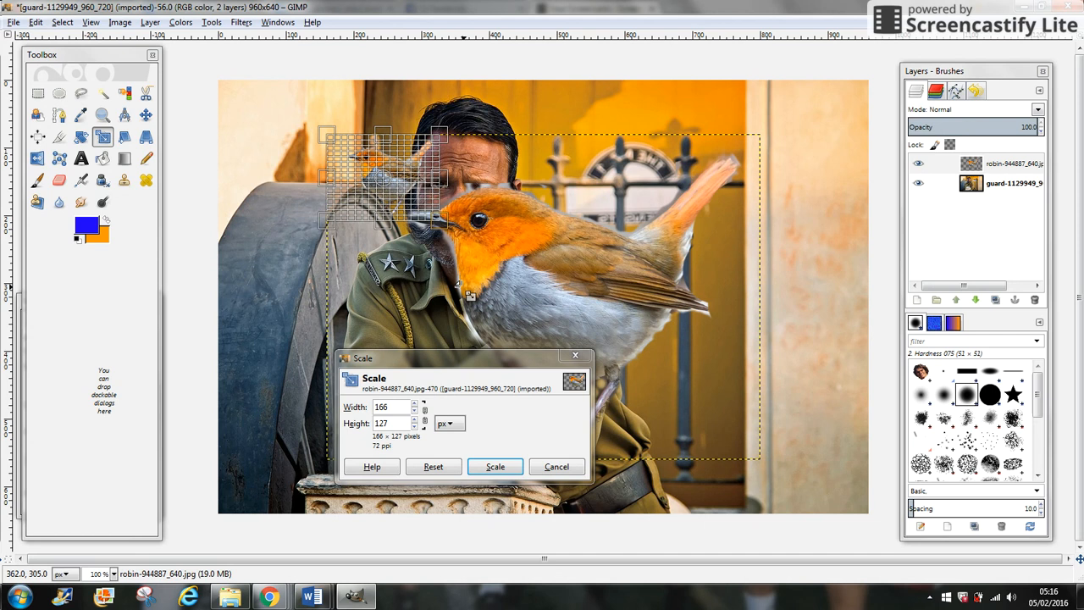
Scale the robin layer to 166 × 127 pixels.
{"action": "left_click", "coordinate": [494, 466]}
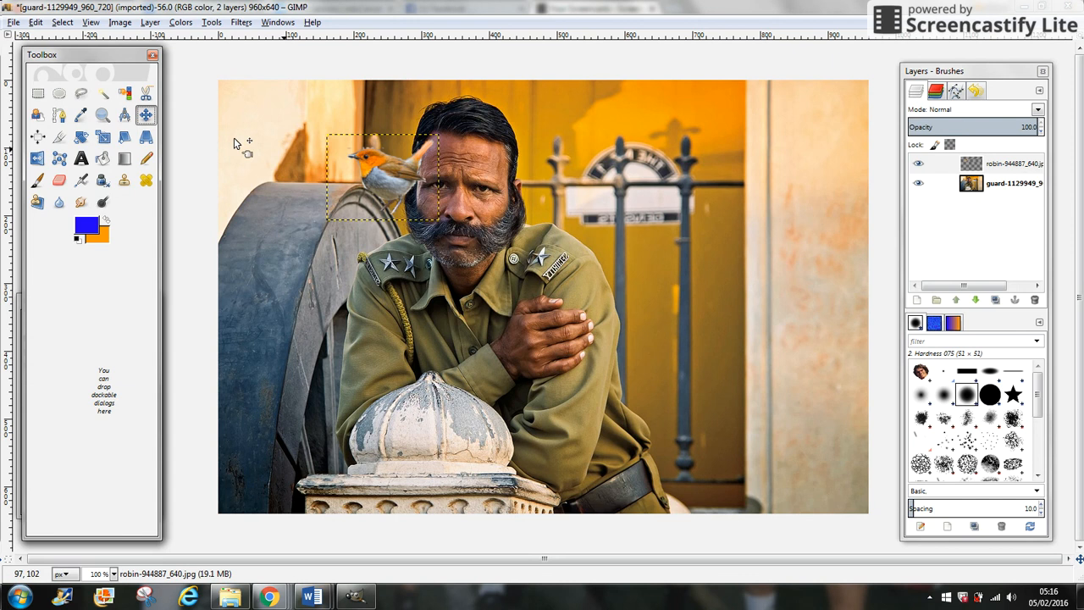
Move the robin onto the guard's shoulder and tint it turquoise with Colorize hue 180.
{"action": "left_click_drag", "start_coordinate": [381, 175], "coordinate": [571, 206]}
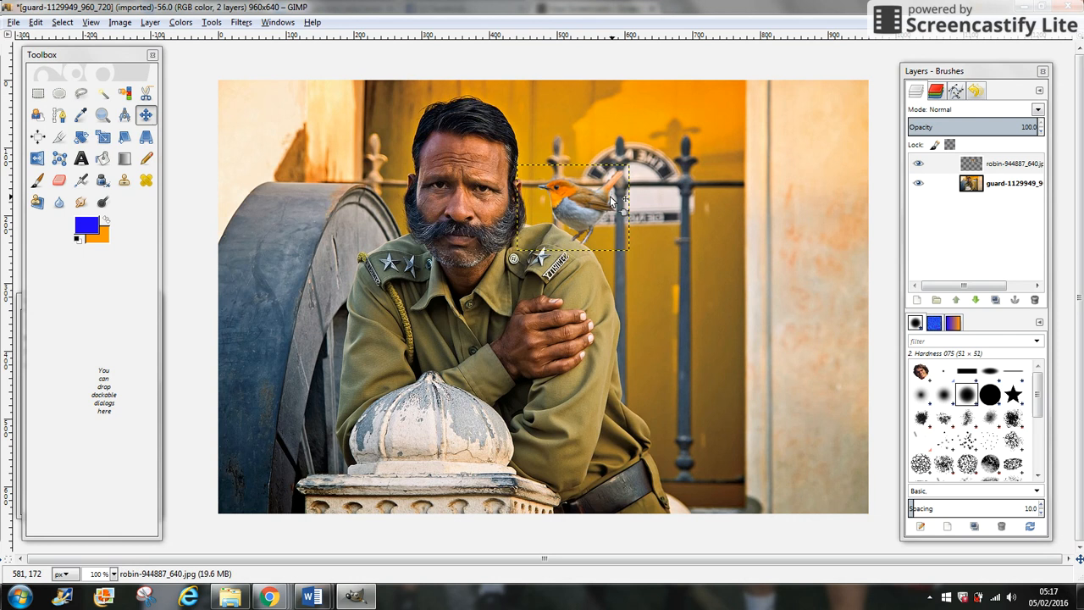
{"action": "left_click", "coordinate": [180, 21]}
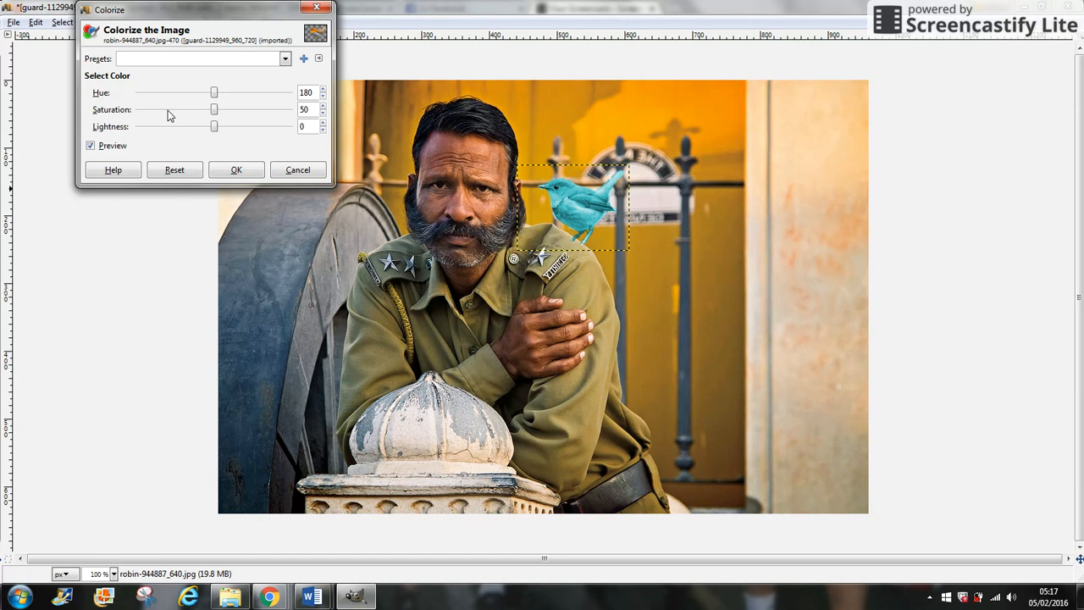